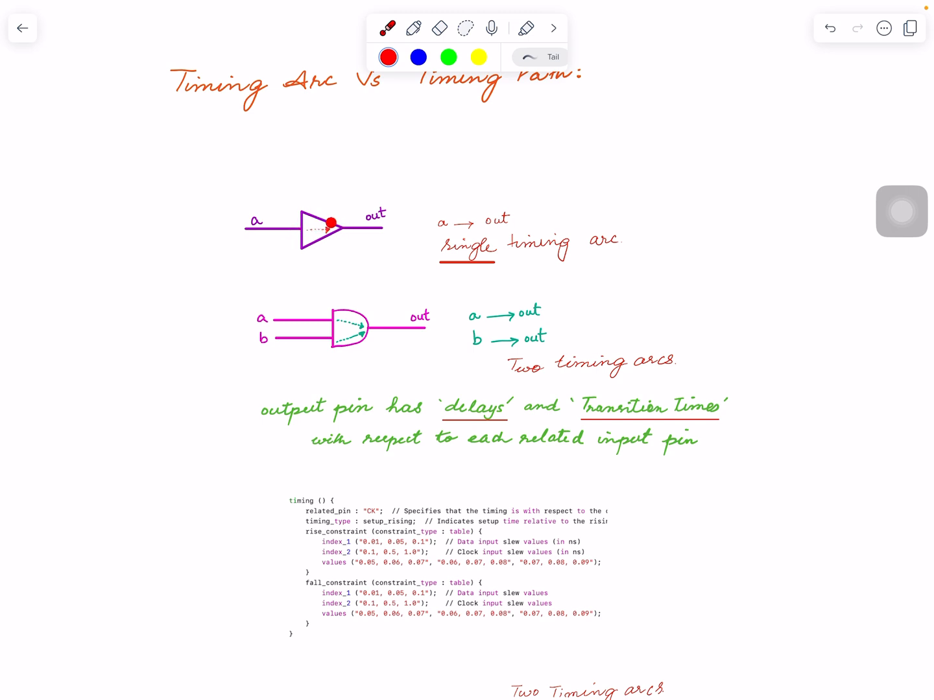
# - Sketch the flip-flop with setup and CK→Q labels, clock edge and D/Q waveforms
pyautogui.click(330, 223)
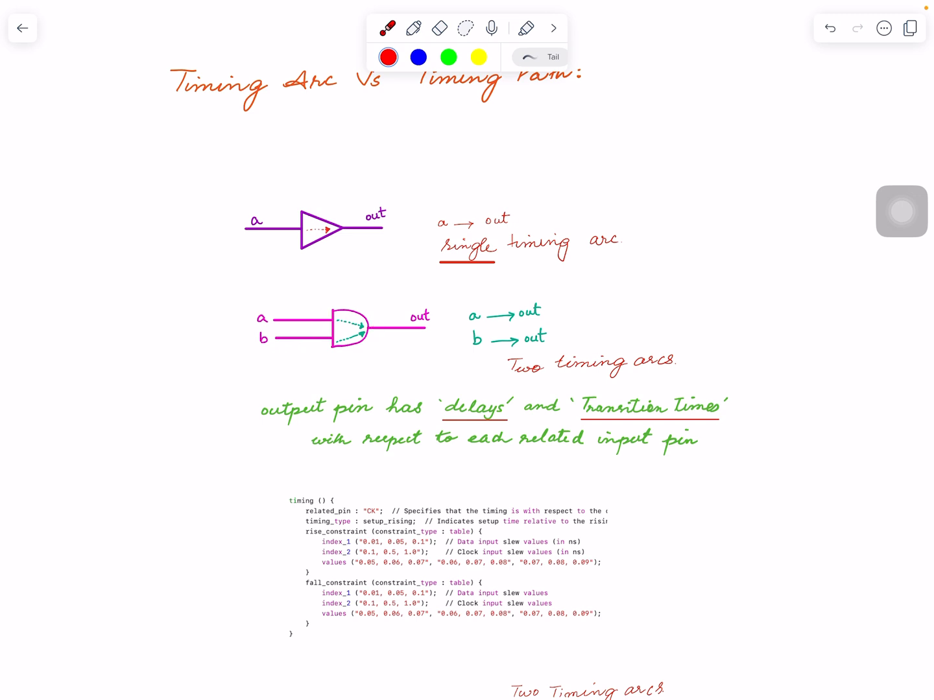
pyautogui.click(315, 349)
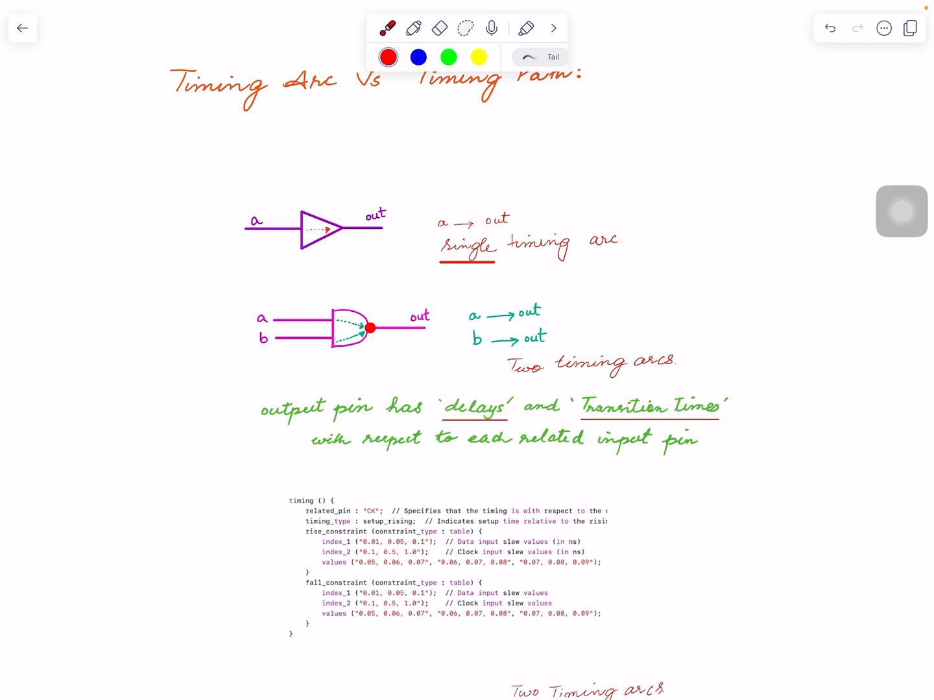
pyautogui.click(370, 327)
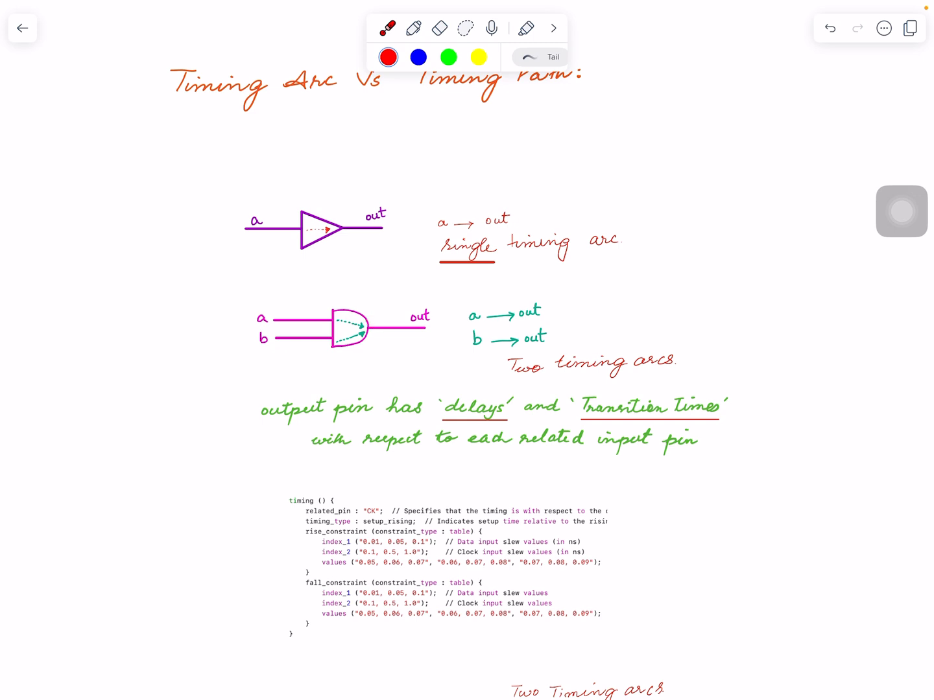
pyautogui.click(378, 360)
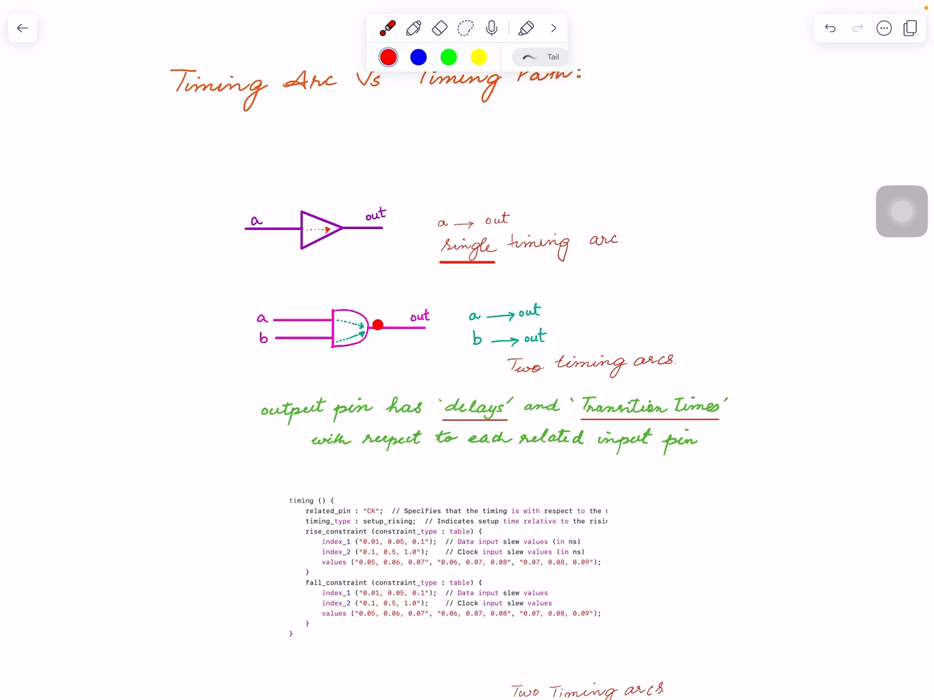
pyautogui.click(378, 324)
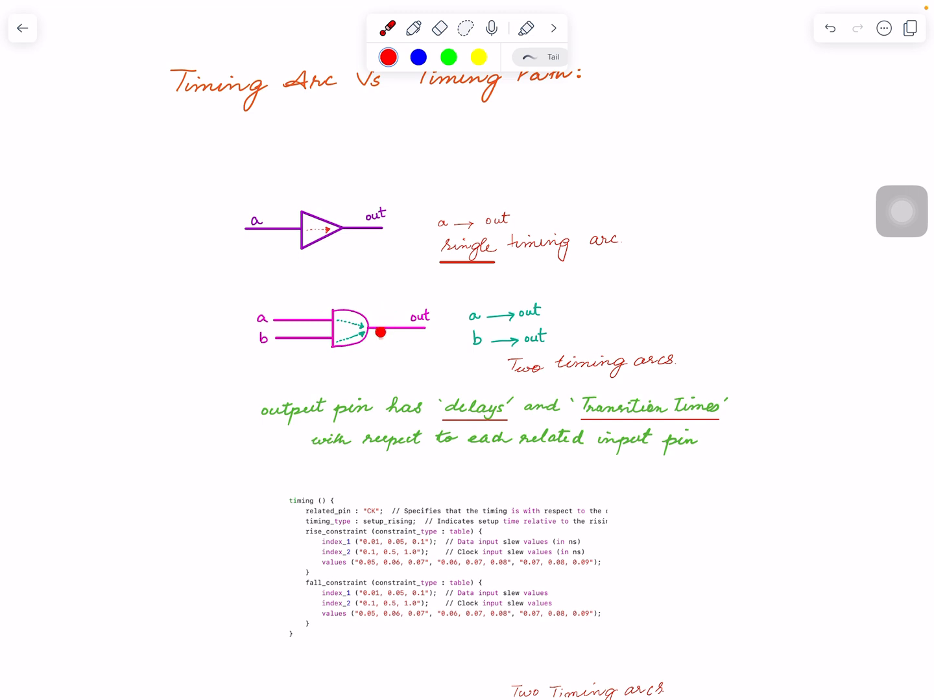
pyautogui.click(381, 332)
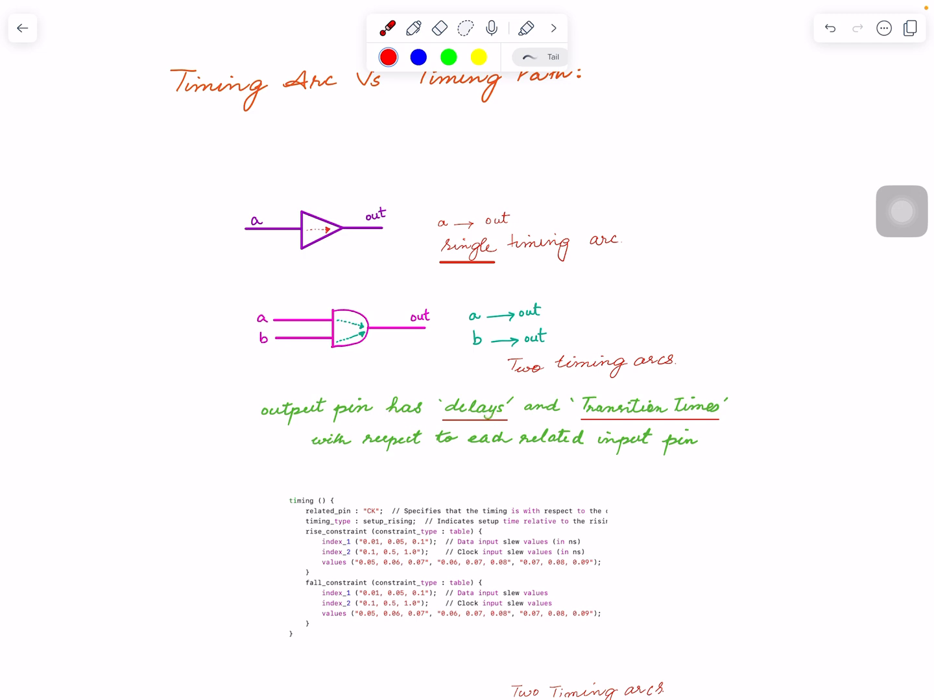
# - Scroll the page to show the flip-flop waveforms and add the latch D→Q note
pyautogui.scroll(-3)
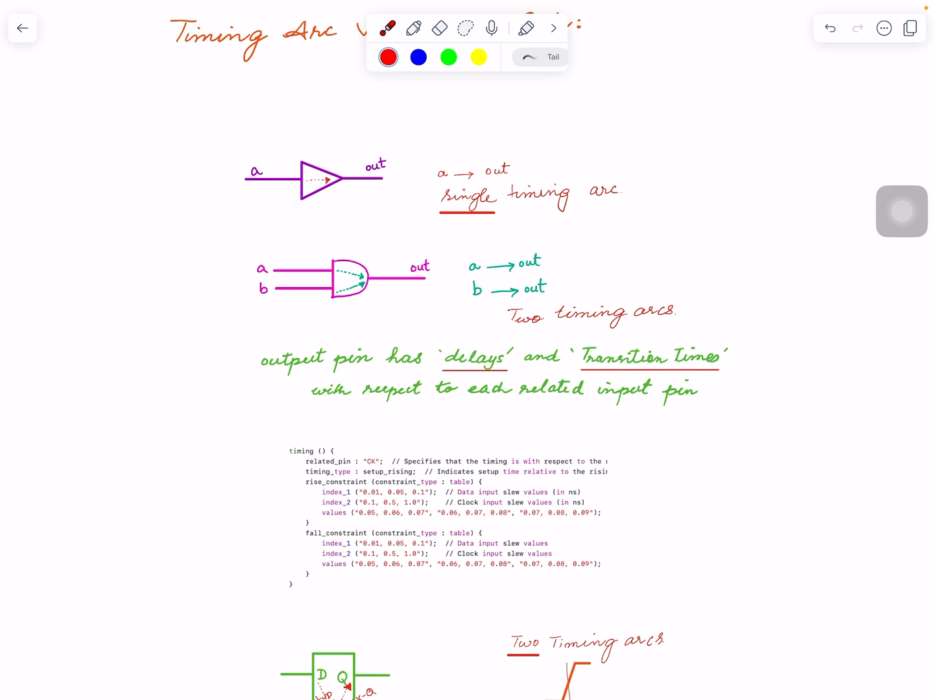
pyautogui.click(323, 318)
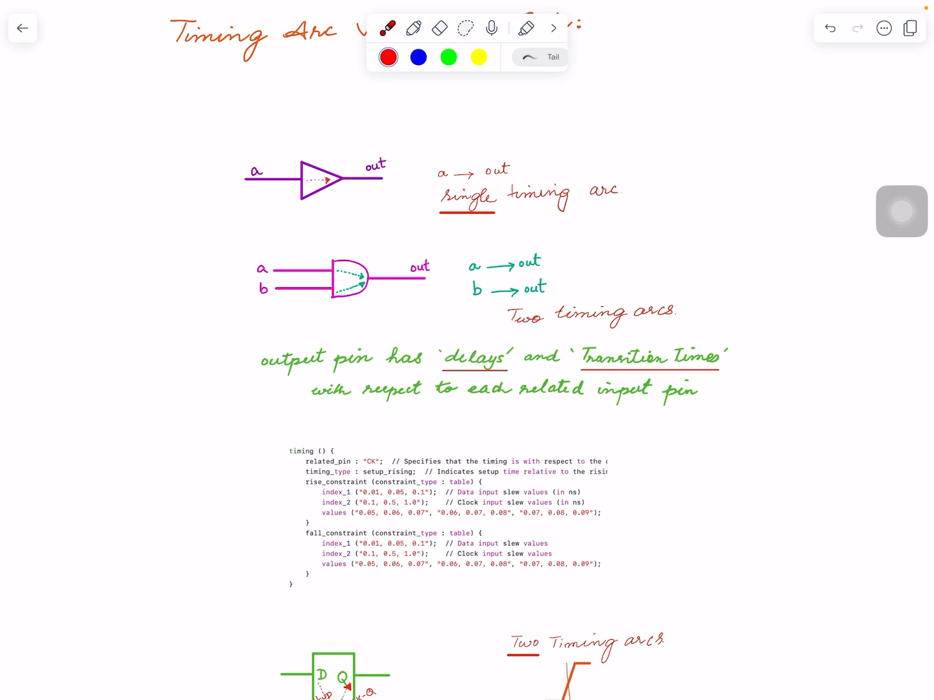
pyautogui.scroll(3)
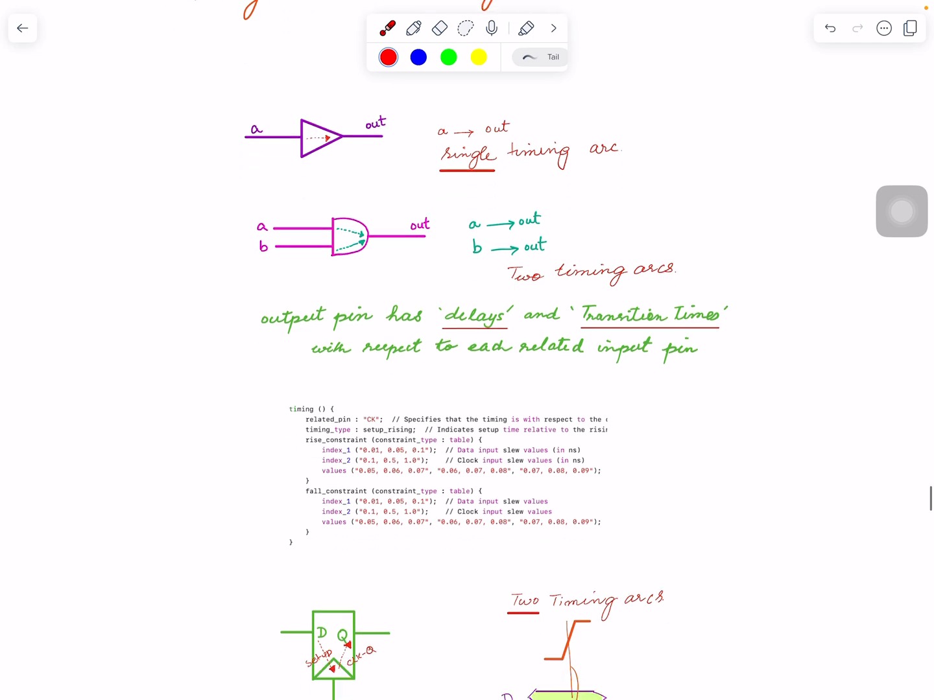
pyautogui.scroll(-3)
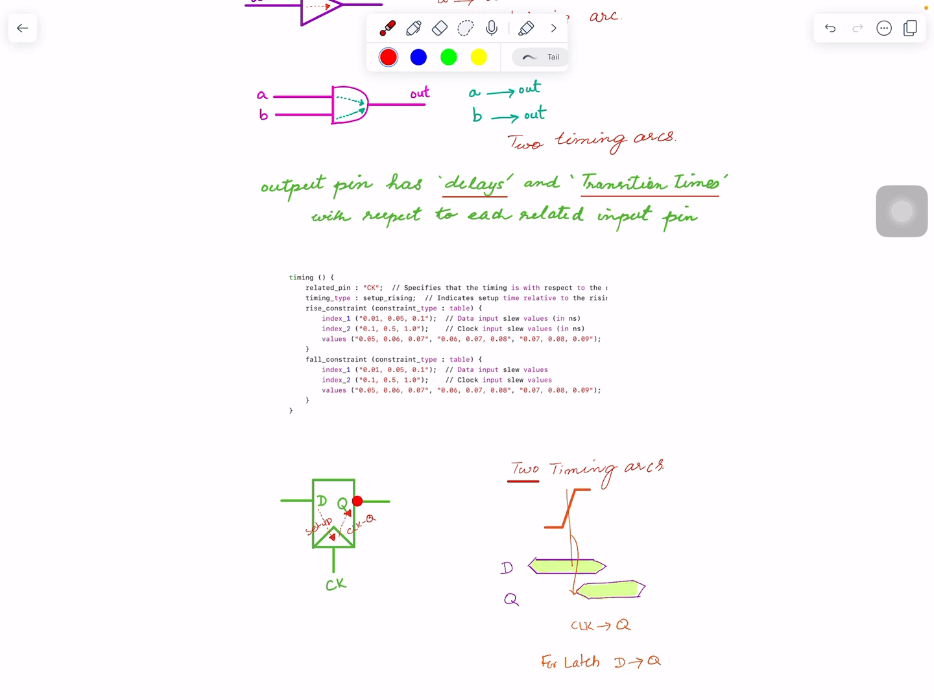
pyautogui.click(356, 502)
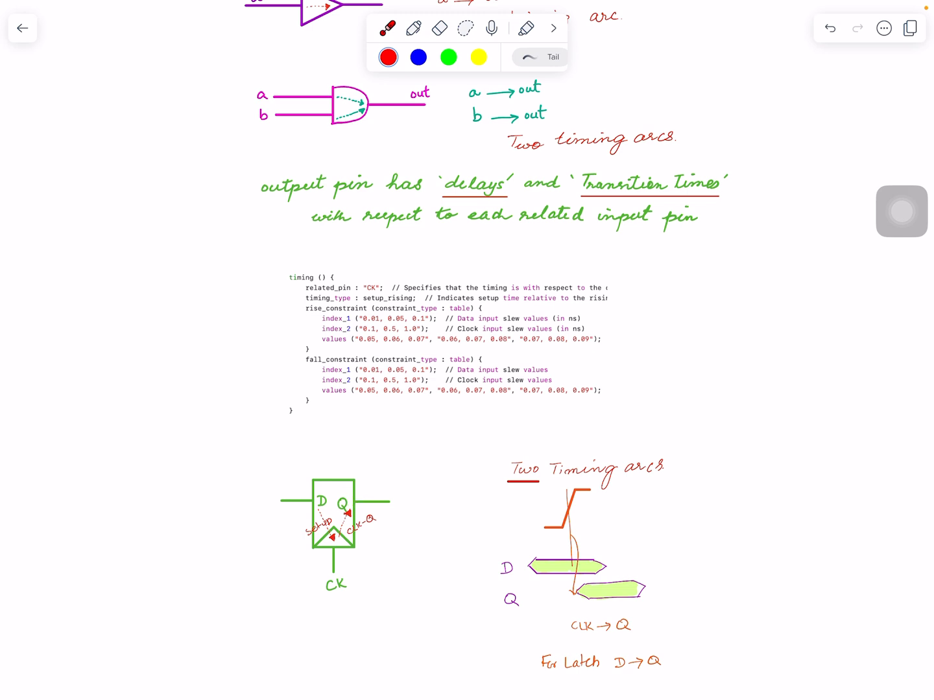
pyautogui.click(571, 522)
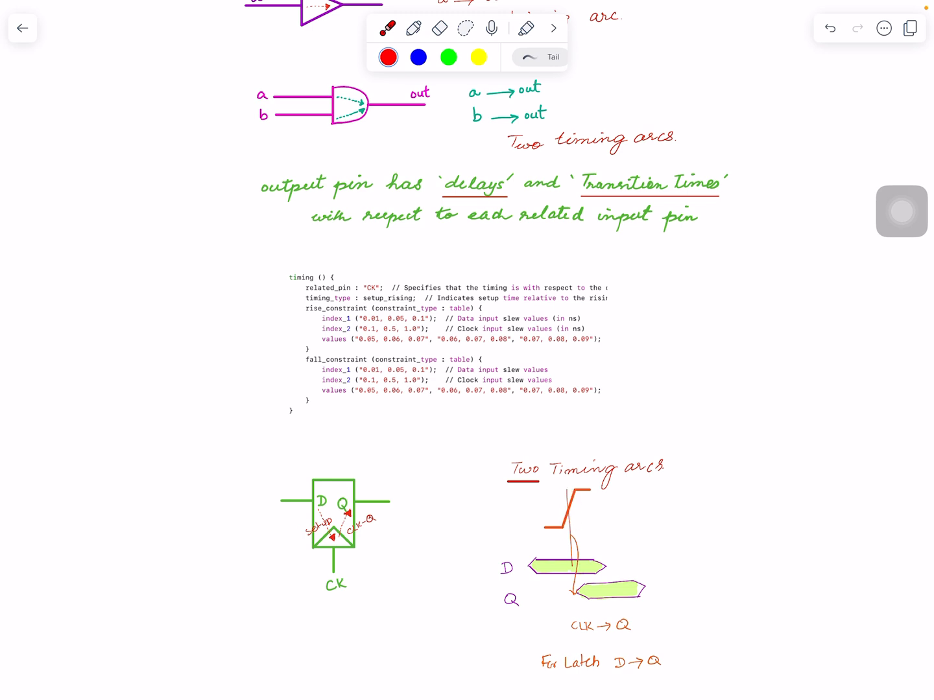
pyautogui.click(573, 594)
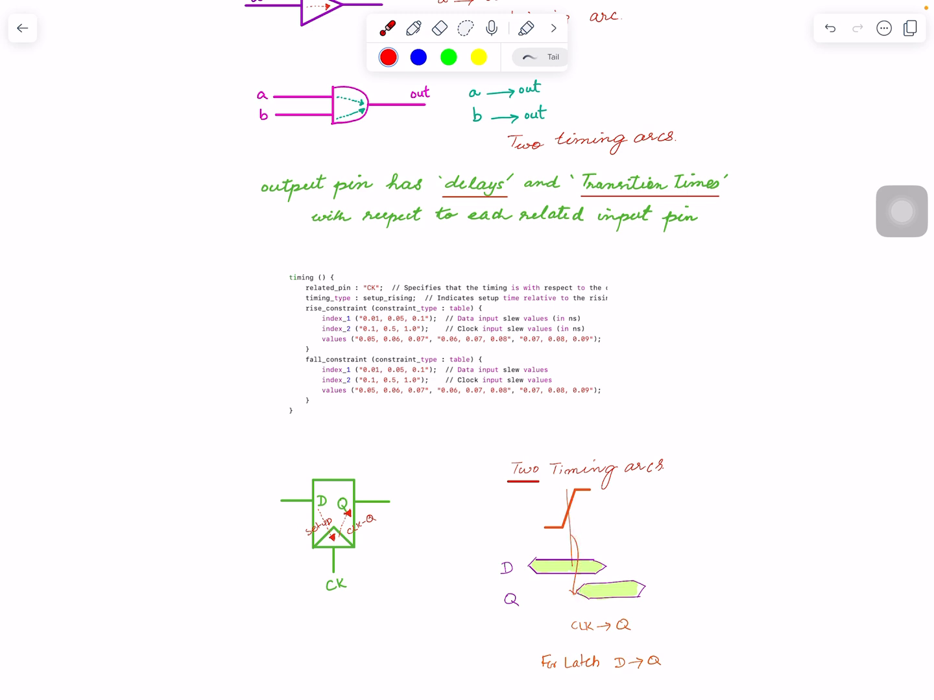
pyautogui.click(311, 499)
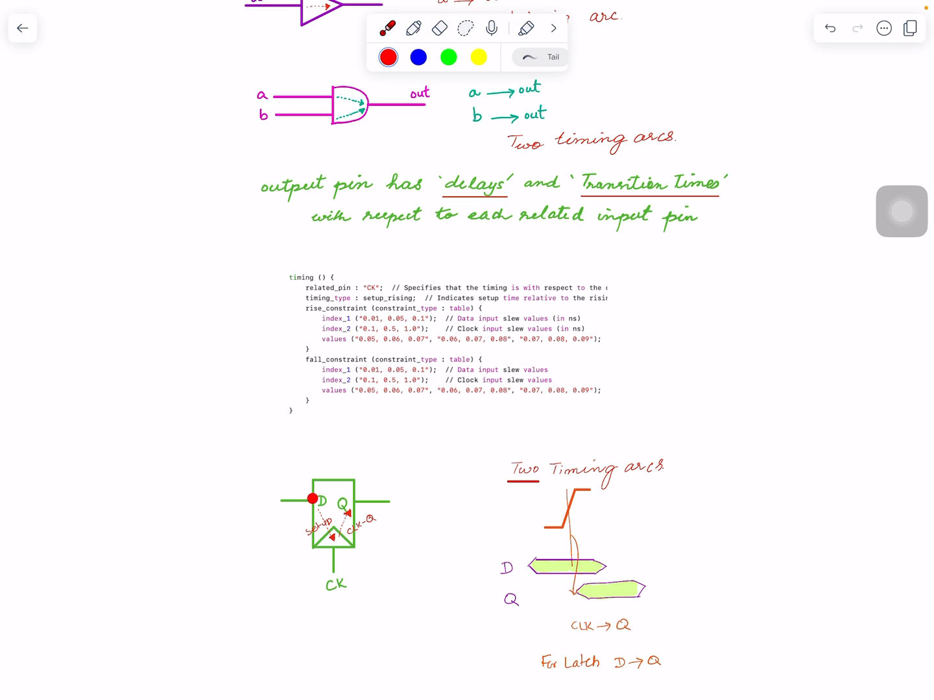
pyautogui.click(313, 498)
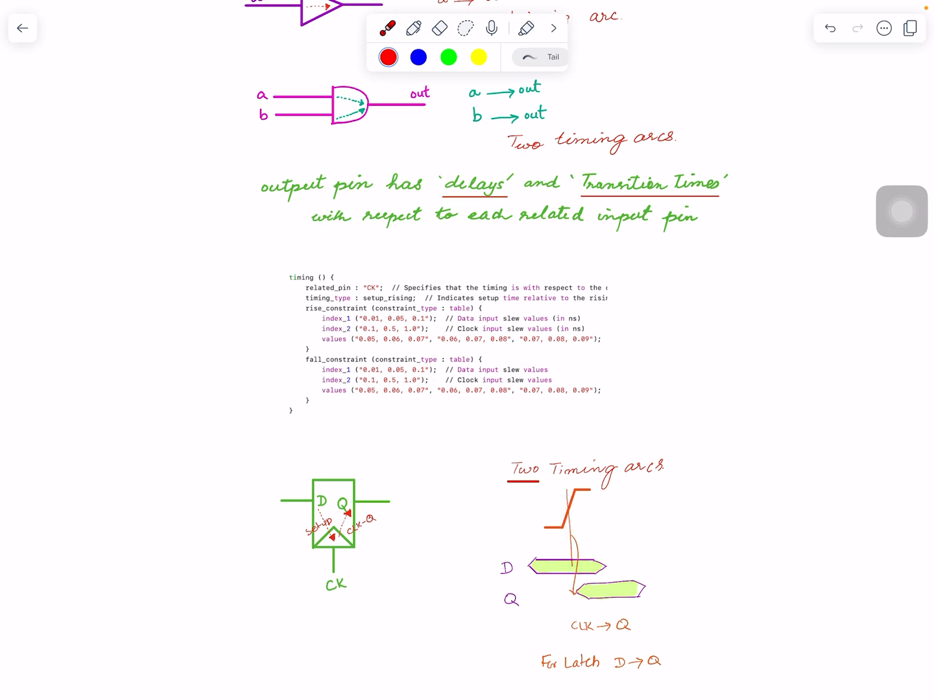
pyautogui.click(568, 509)
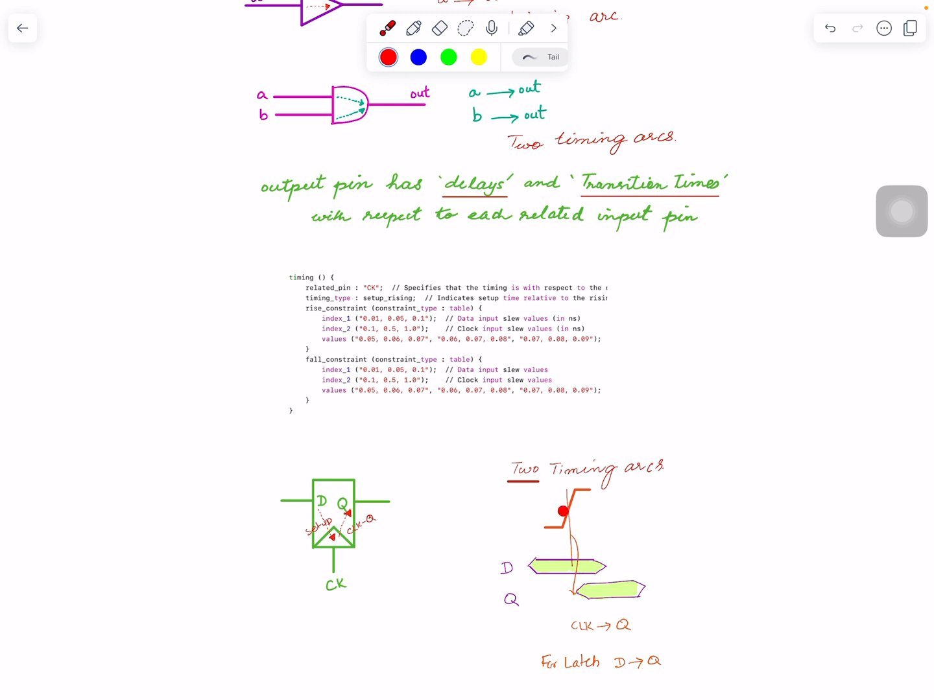
pyautogui.click(563, 511)
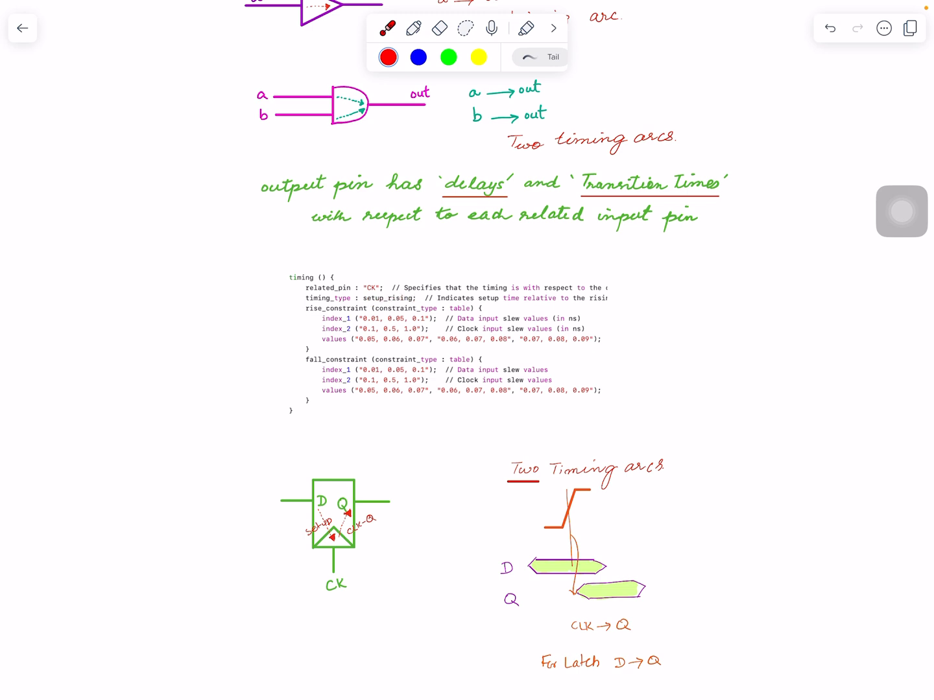
pyautogui.click(322, 448)
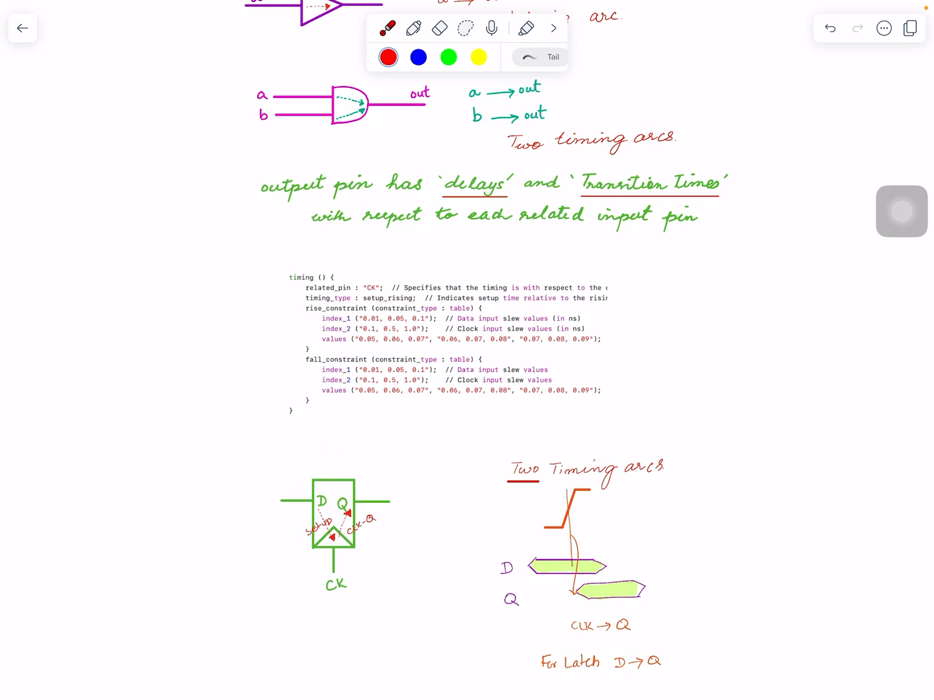
pyautogui.click(371, 307)
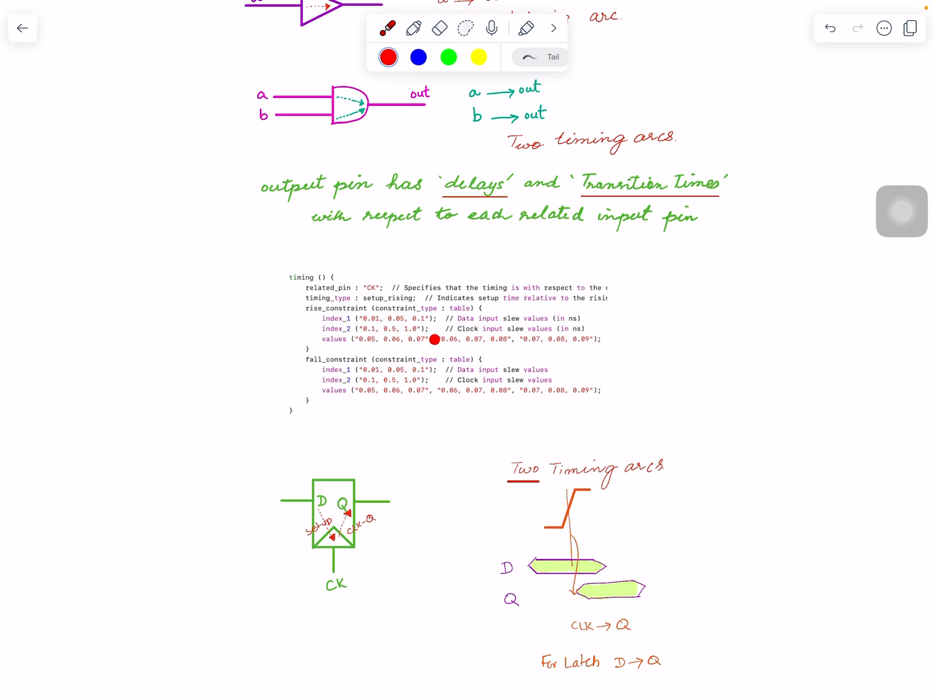
pyautogui.moveTo(435, 340)
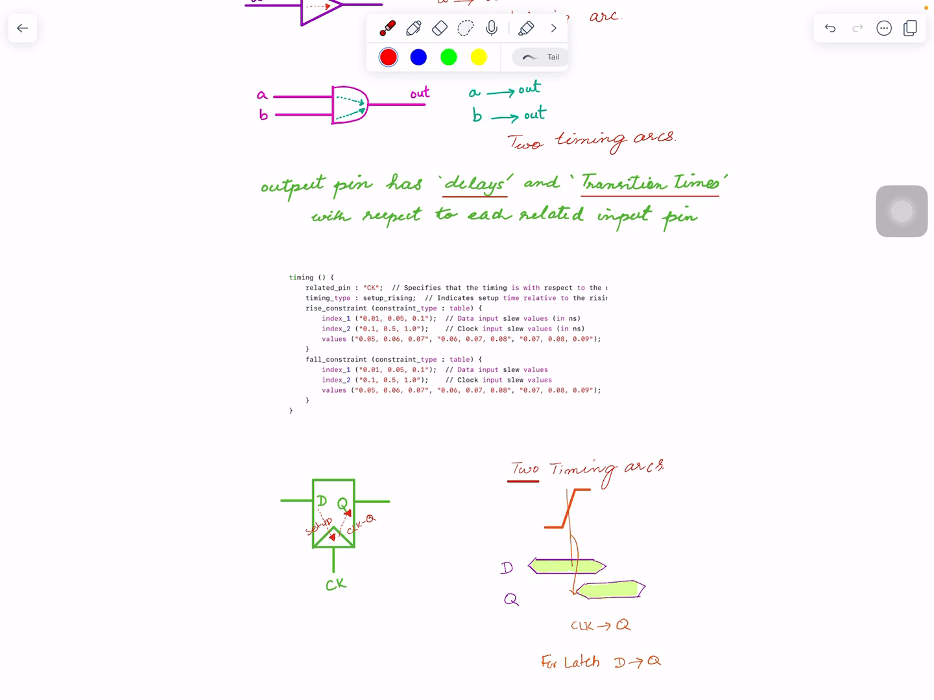
pyautogui.click(315, 500)
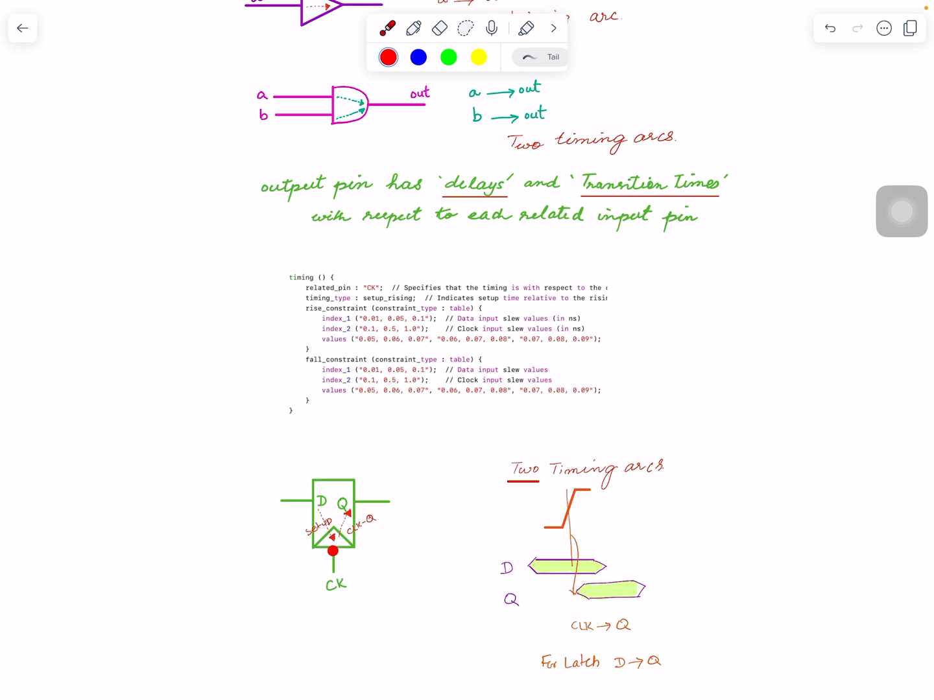
pyautogui.click(332, 552)
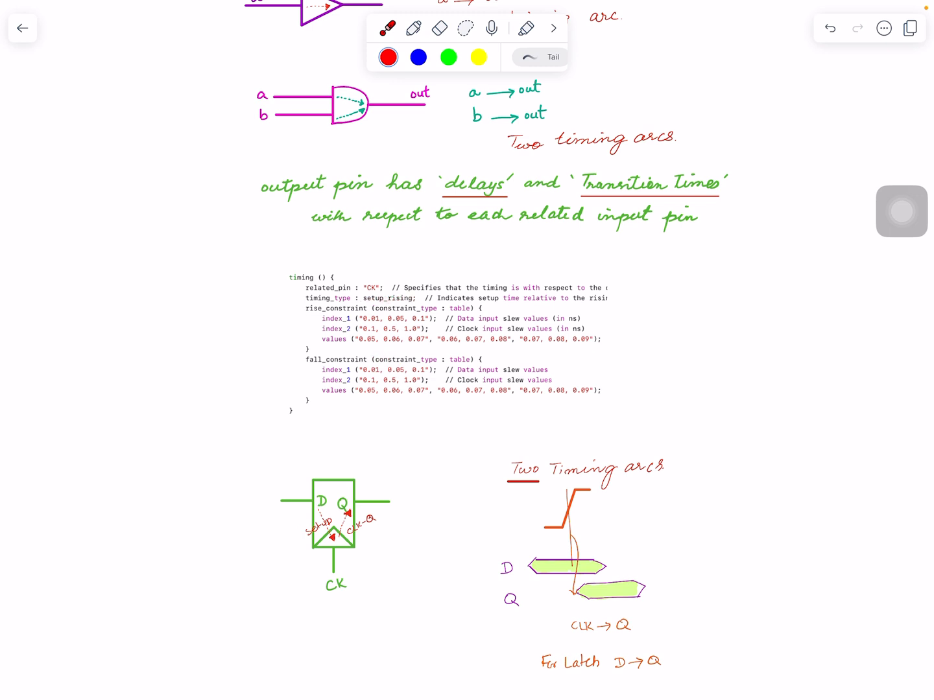
pyautogui.click(334, 547)
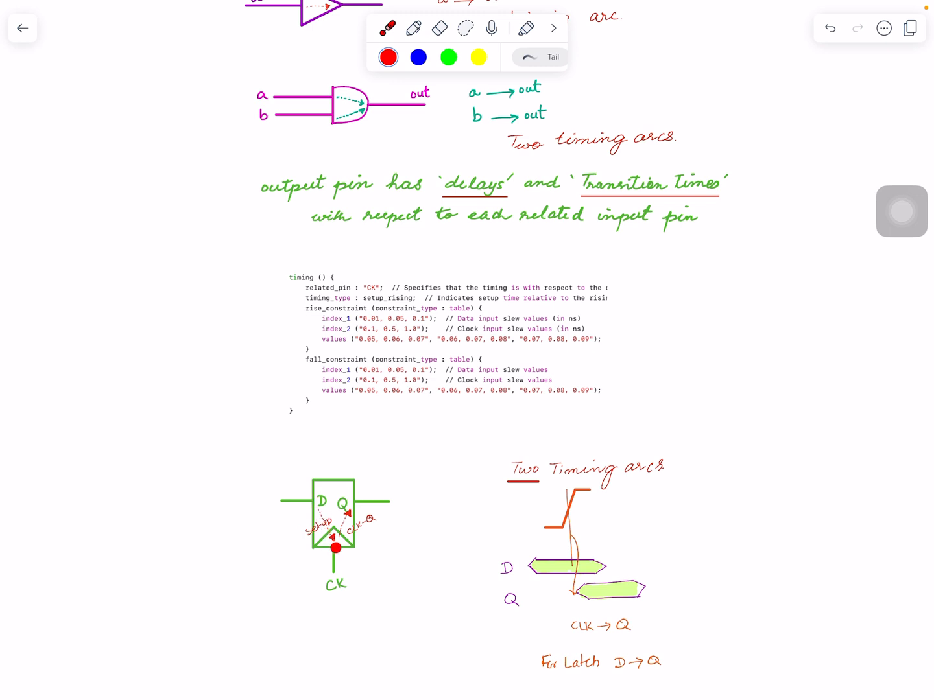
pyautogui.click(335, 548)
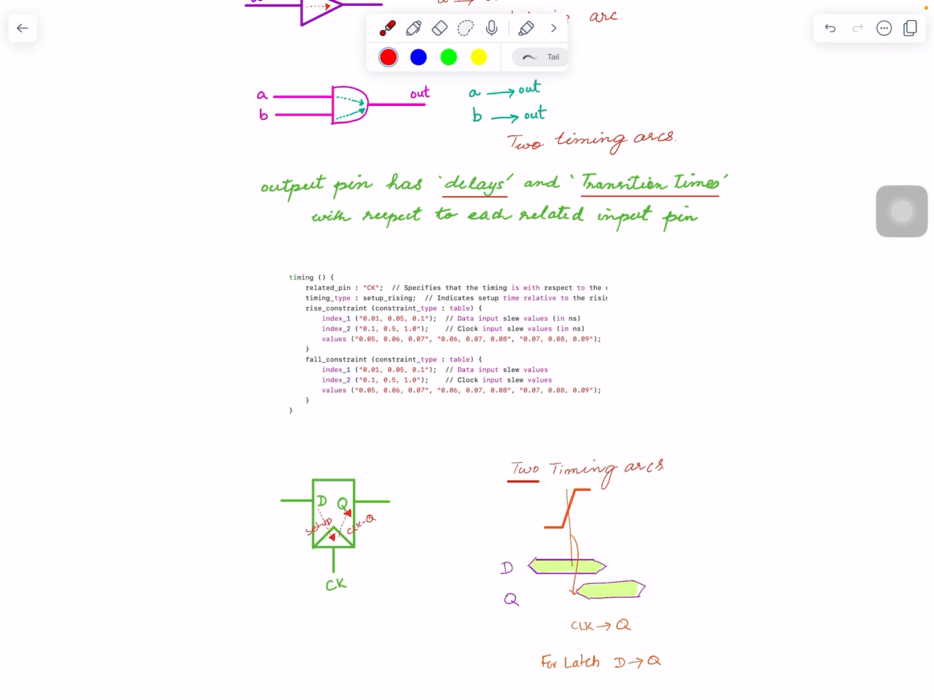
pyautogui.click(321, 507)
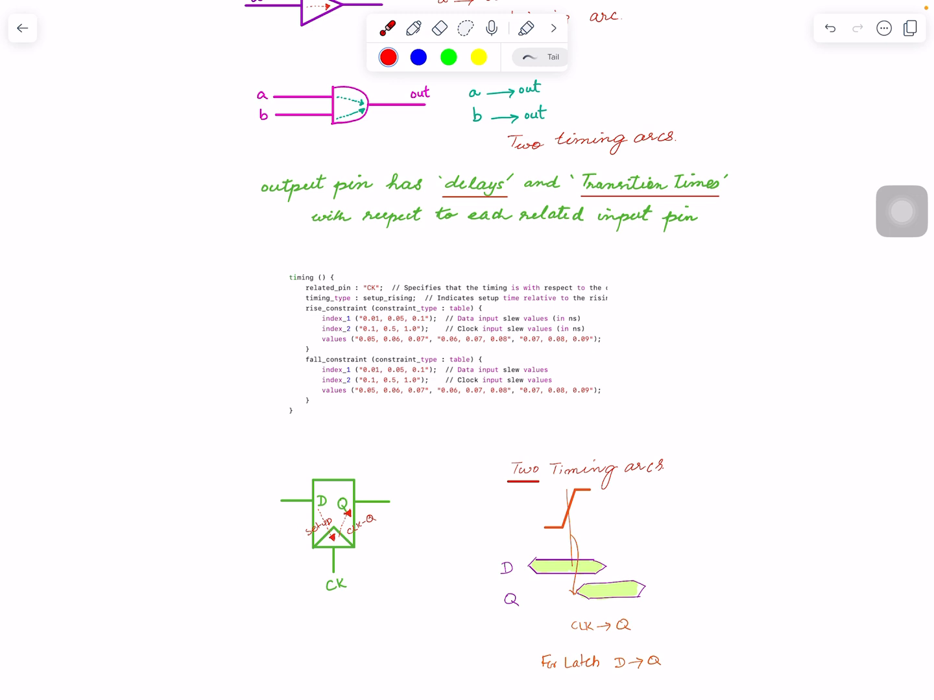
pyautogui.click(565, 511)
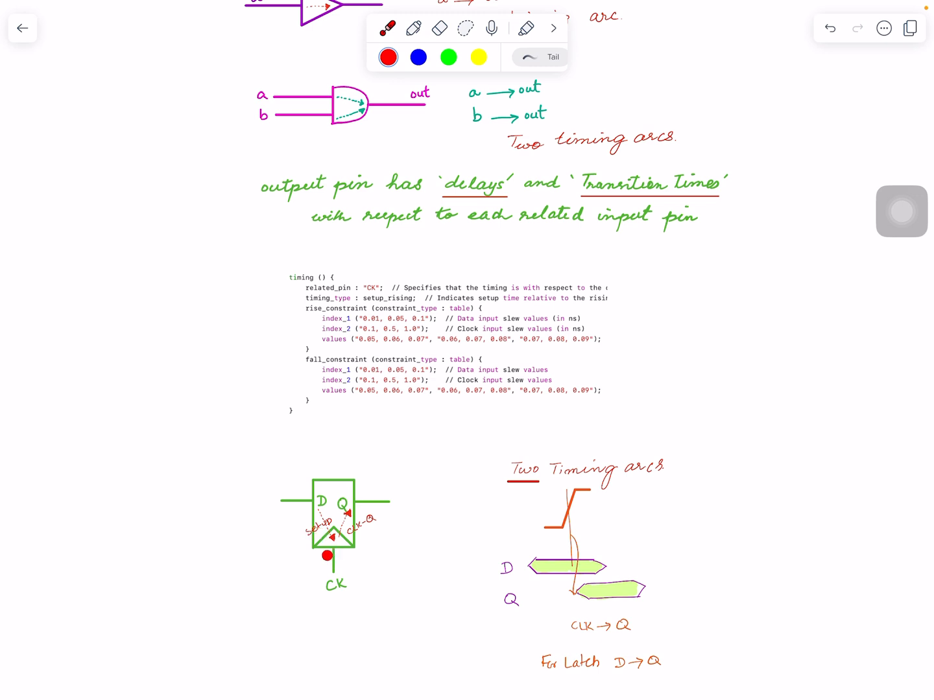
pyautogui.click(327, 555)
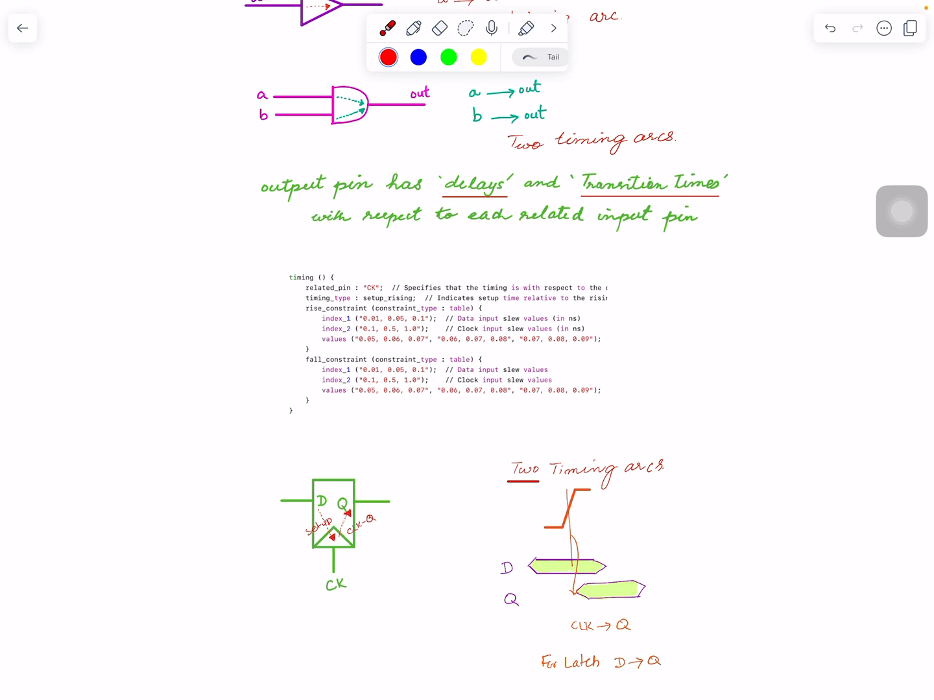
pyautogui.click(336, 547)
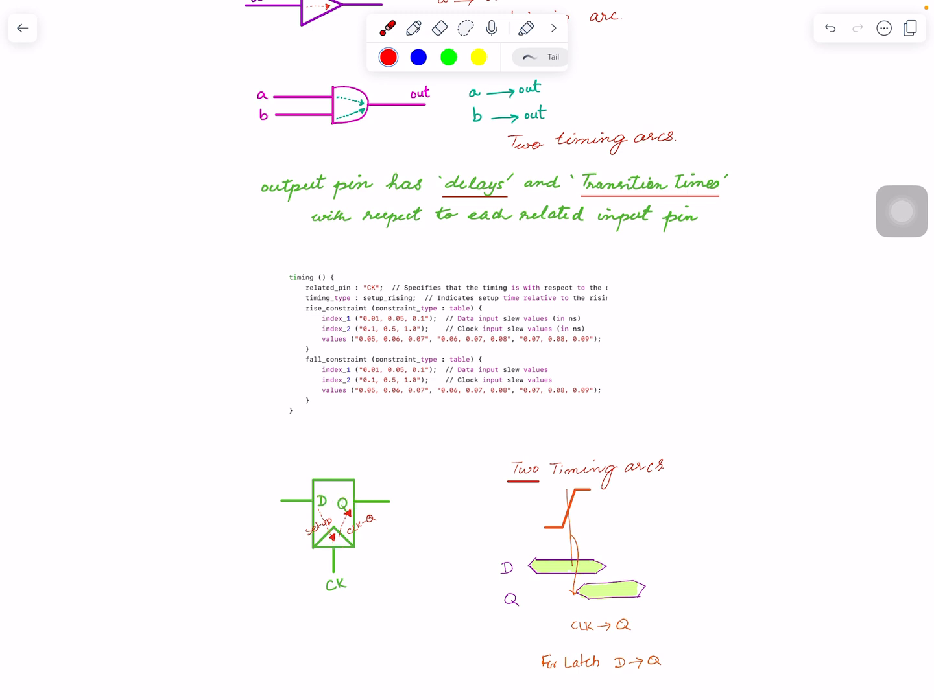
pyautogui.click(337, 552)
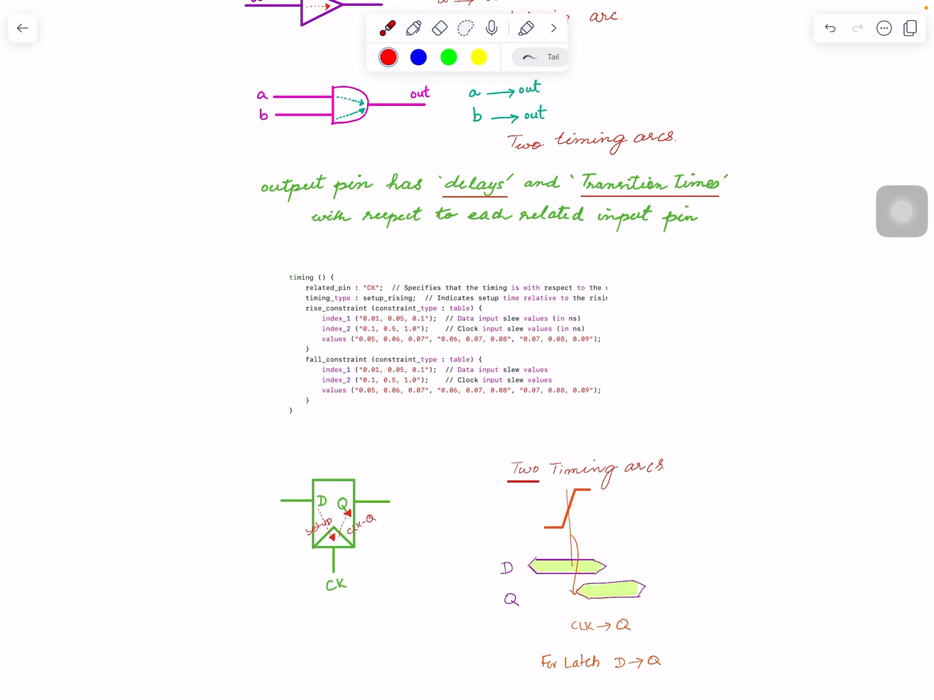
pyautogui.click(566, 503)
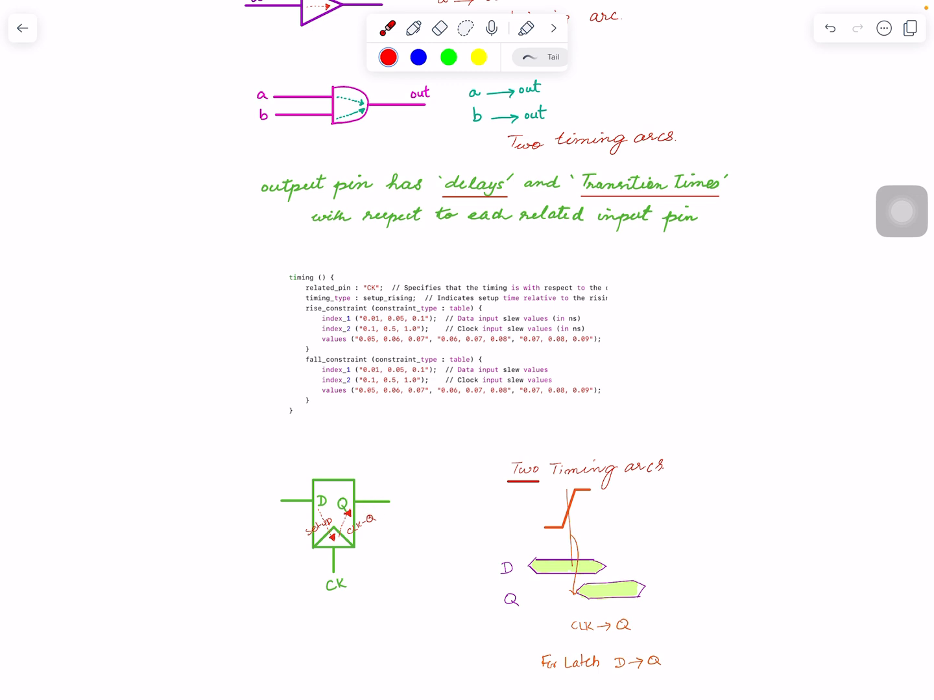
pyautogui.click(327, 516)
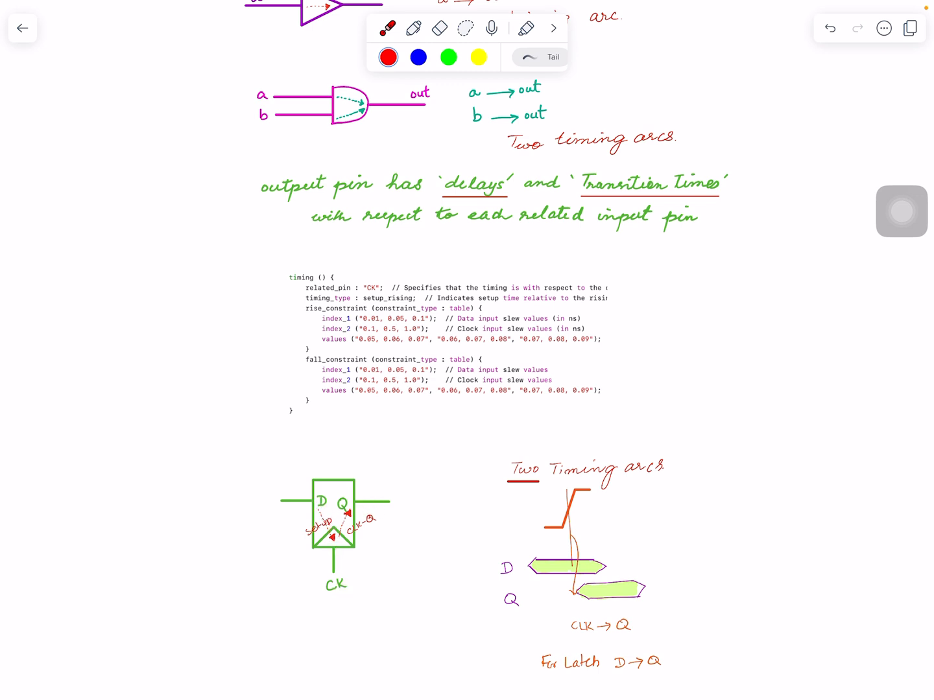
pyautogui.click(355, 502)
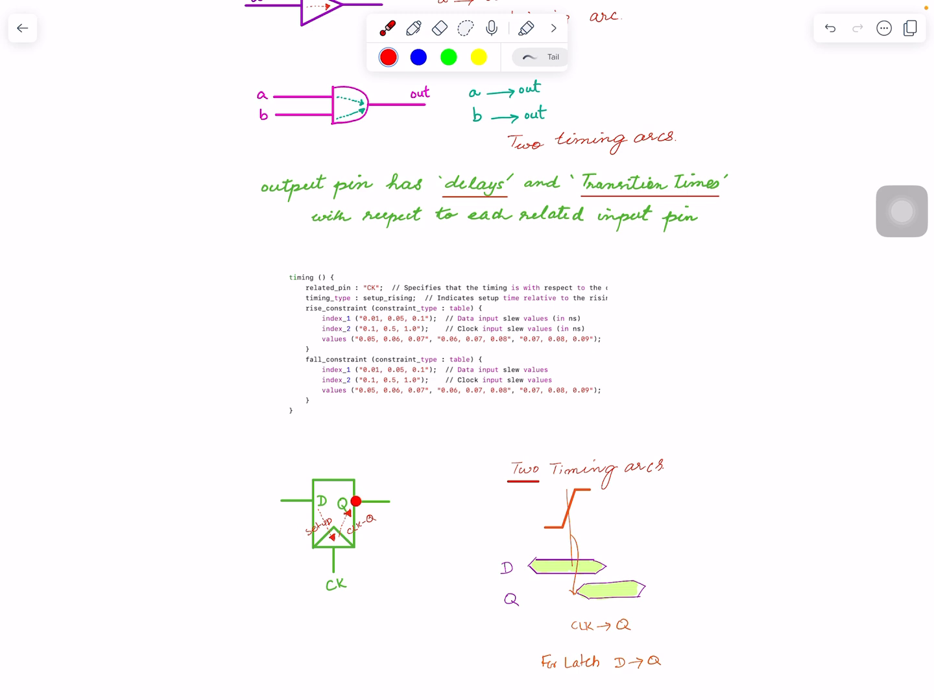